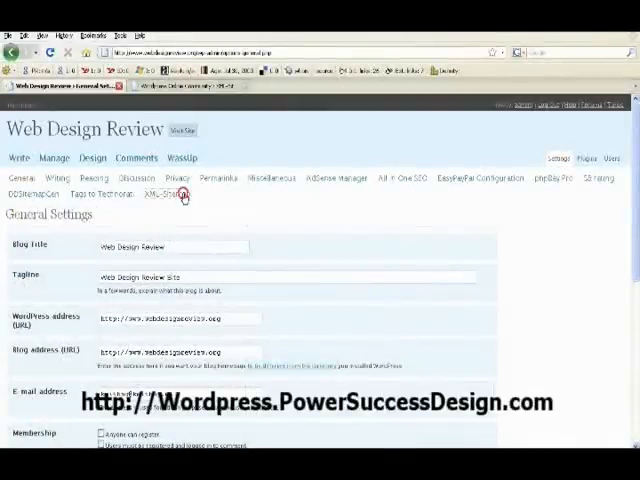
Open the XML-Sitemap settings page and scroll to the built-sitemap status
click(168, 194)
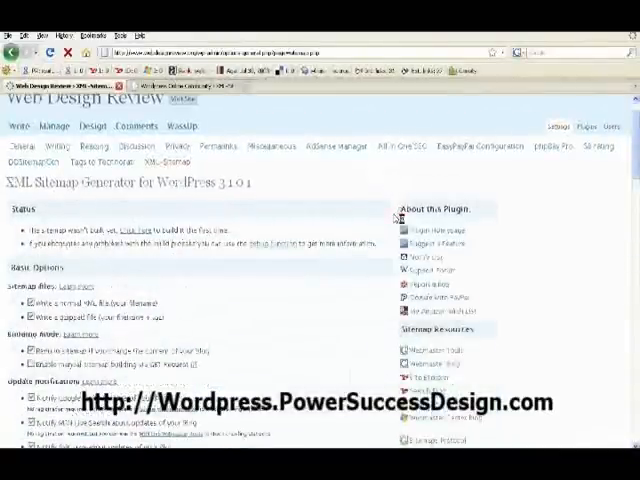
scroll(down, 3)
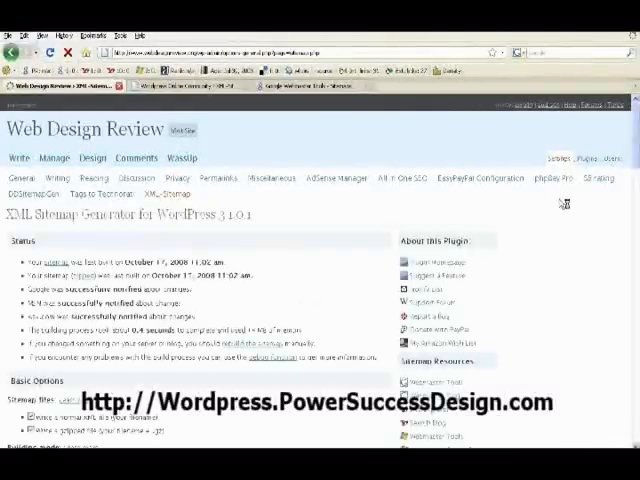
scroll(down, 3)
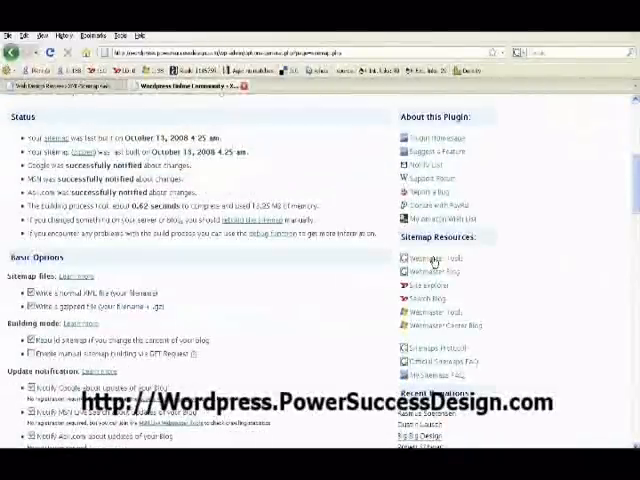
Open the Webmaster Tools link from Sitemap Resources in a new tab
right_click(445, 258)
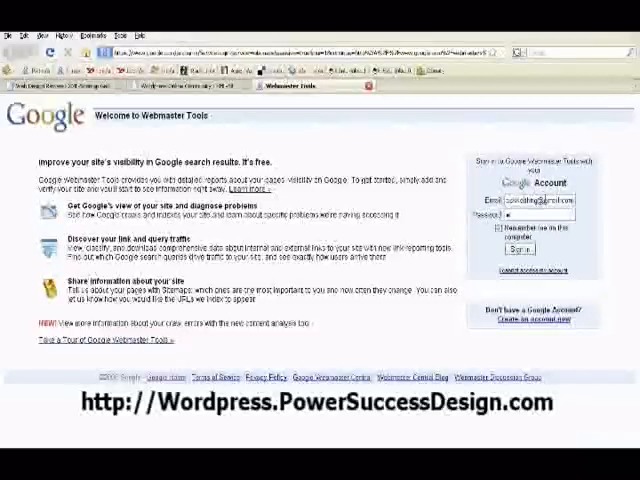
Enter the account password and sign in to Webmaster Tools
text(password)
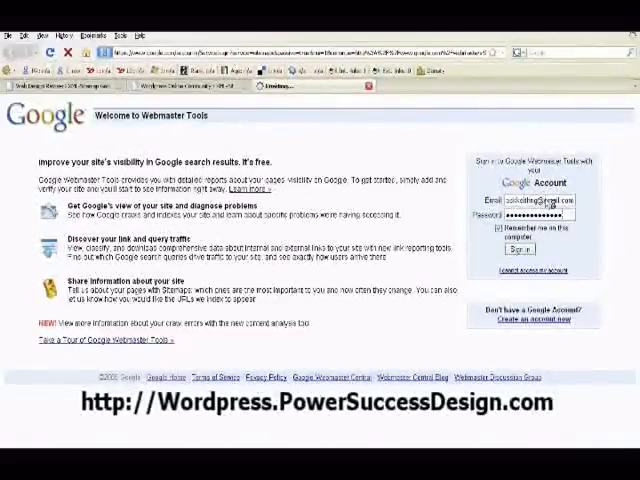
click(515, 249)
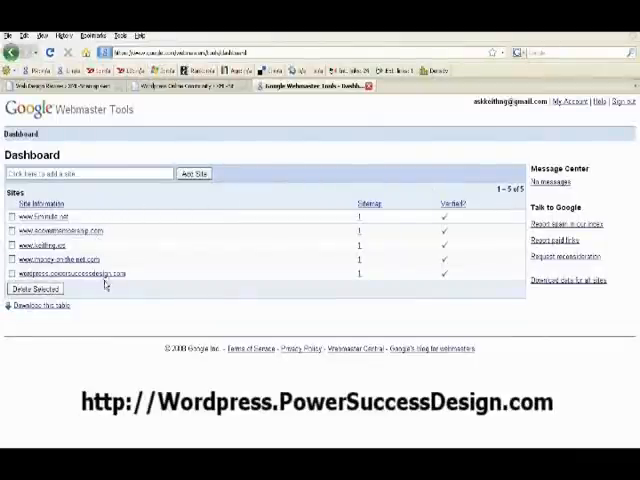
click(88, 173)
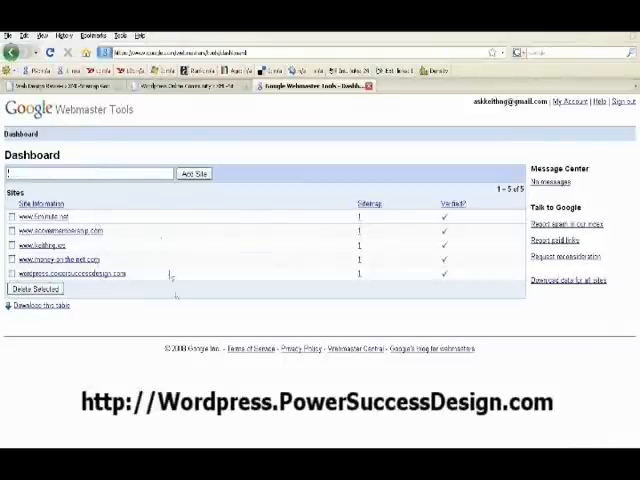
text(www.webdesignreview.org)
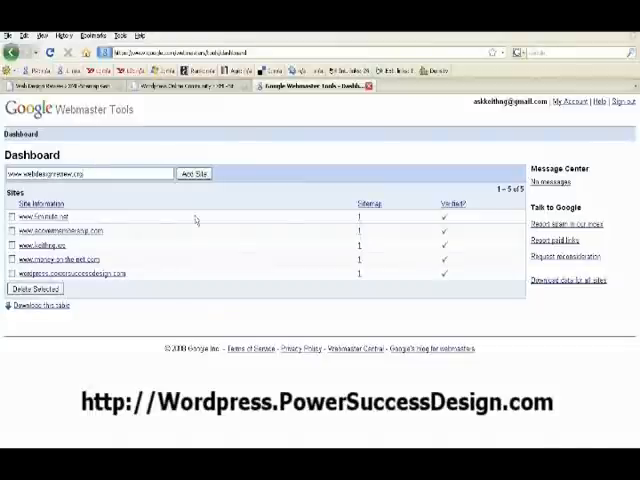
click(195, 173)
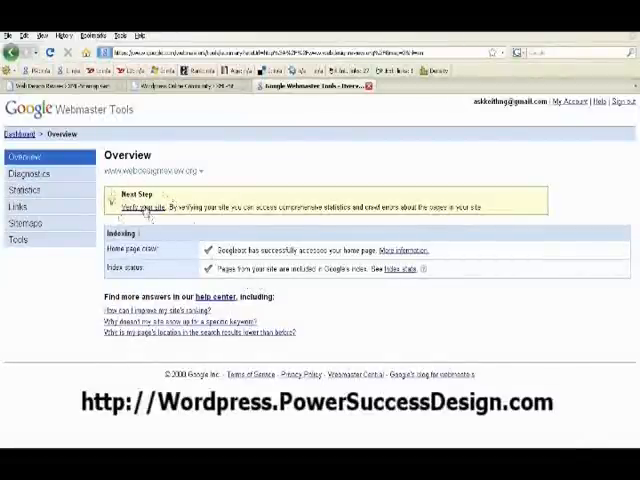
Select 'Add a meta tag' as the verification method and copy the verify-v1 tag
click(144, 206)
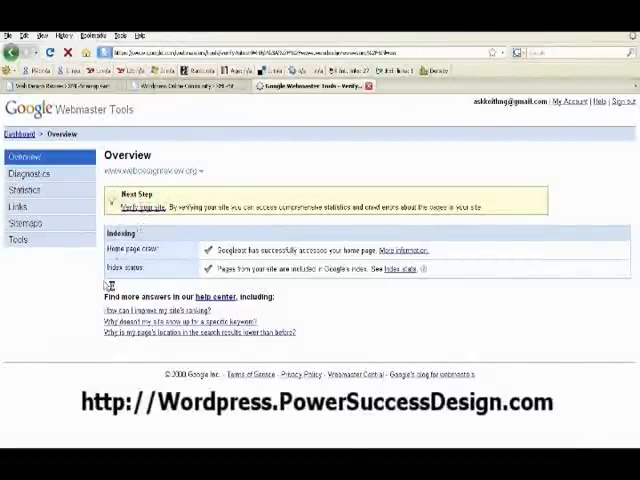
click(143, 204)
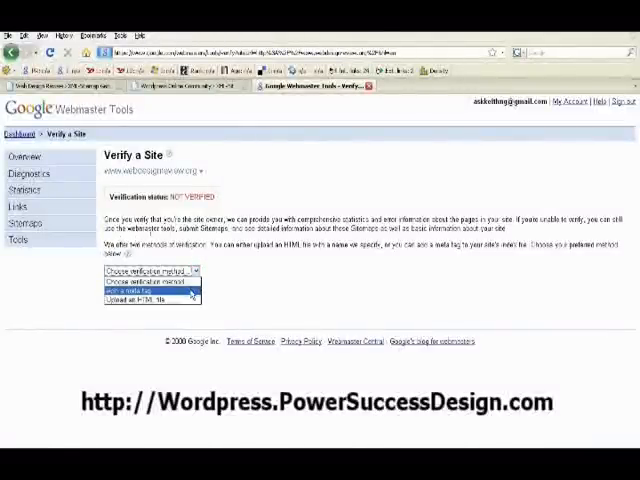
click(160, 289)
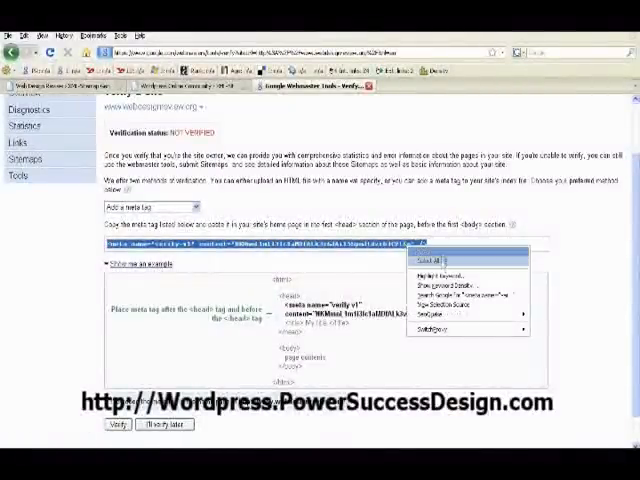
click(432, 259)
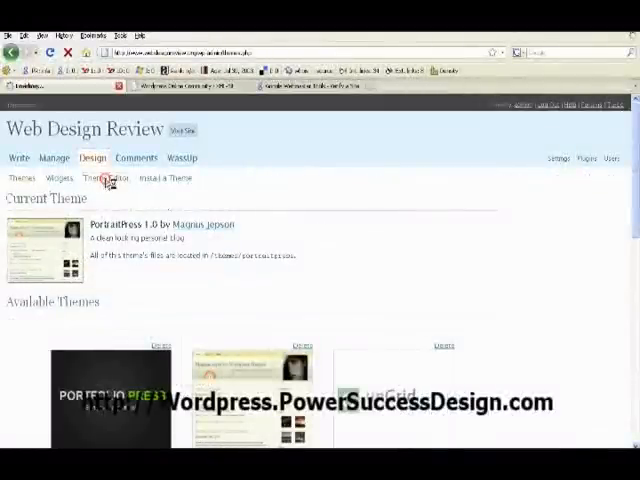
Open Design > Theme Editor and load header.php for editing
click(106, 178)
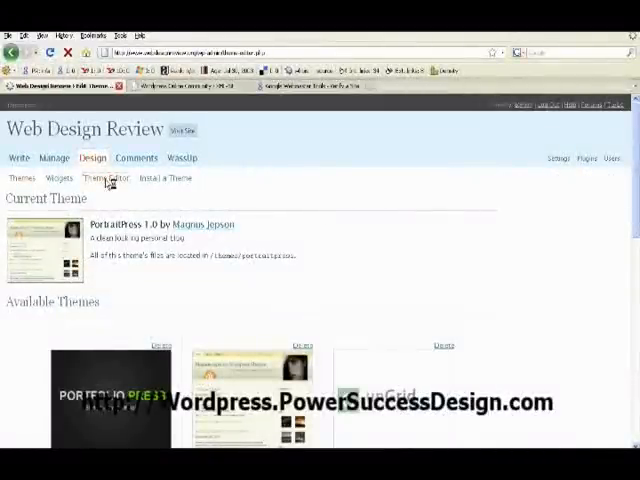
click(104, 178)
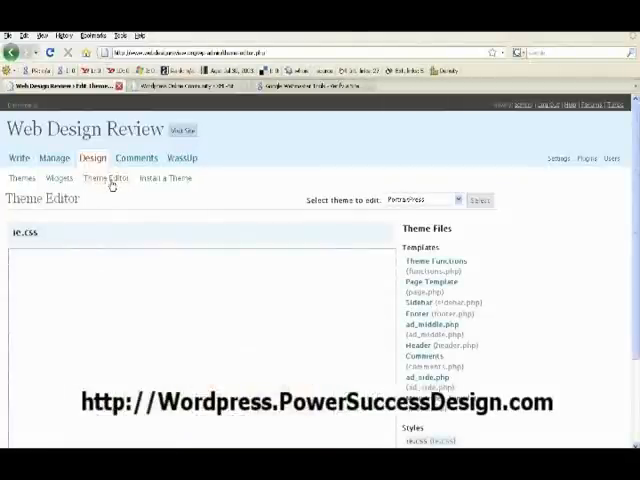
mouse_move(197, 195)
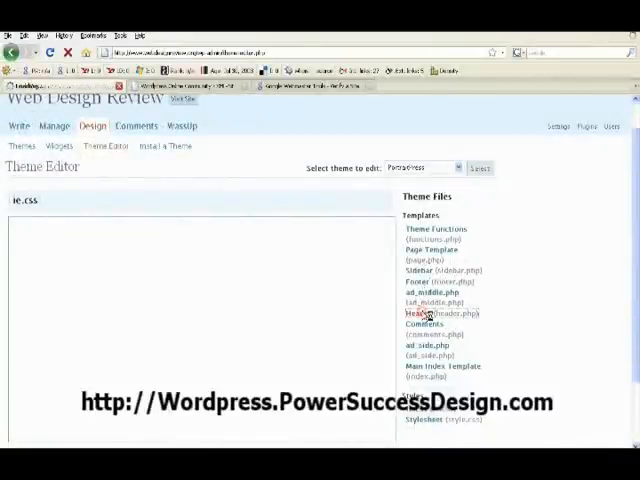
click(419, 313)
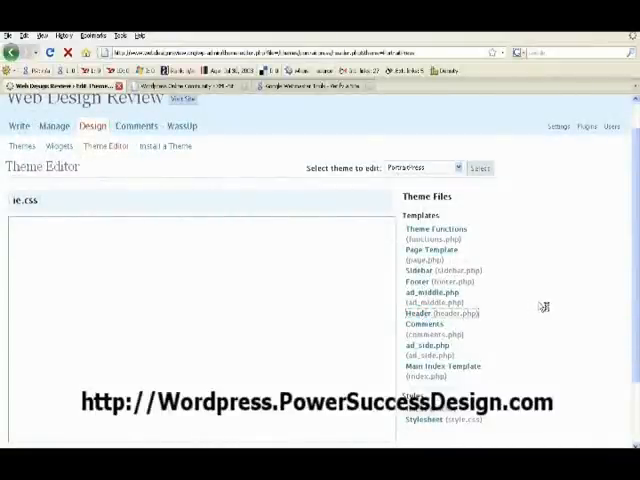
click(422, 312)
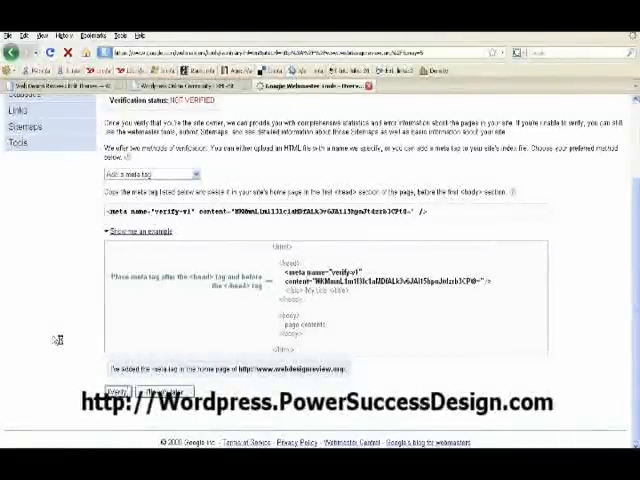
Confirm the meta tag is on the home page and verify the site
click(114, 390)
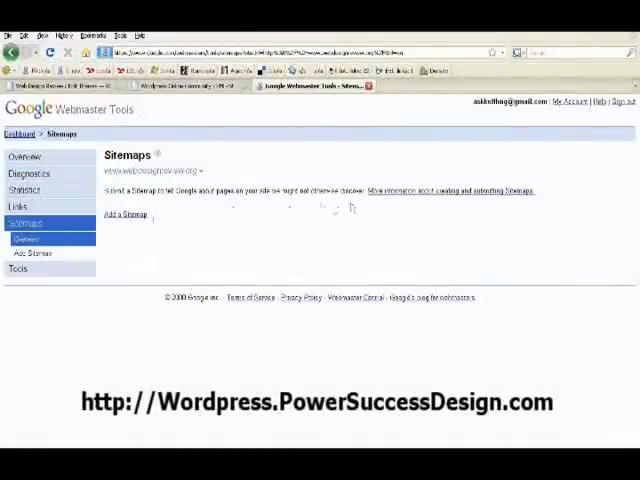
Go to Sitemaps, choose 'Add a Sitemap', and open the 'Choose type' dropdown
click(125, 214)
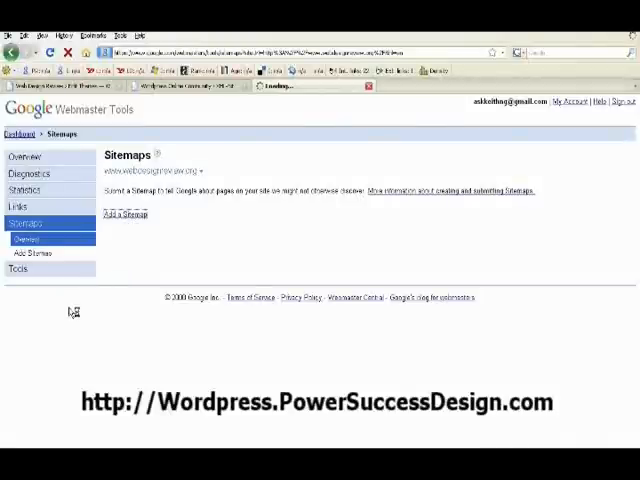
click(124, 213)
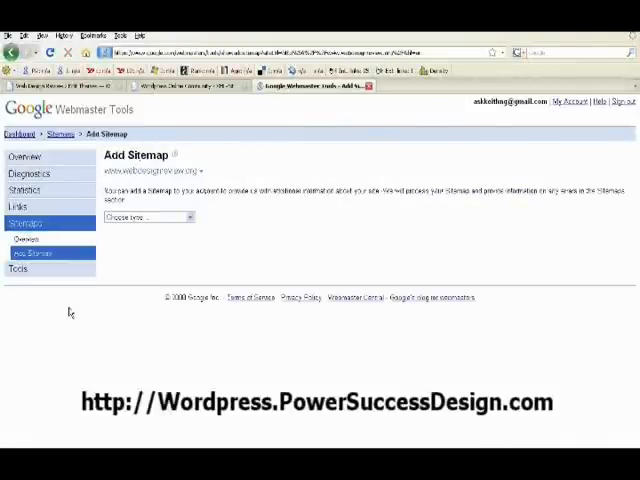
click(147, 217)
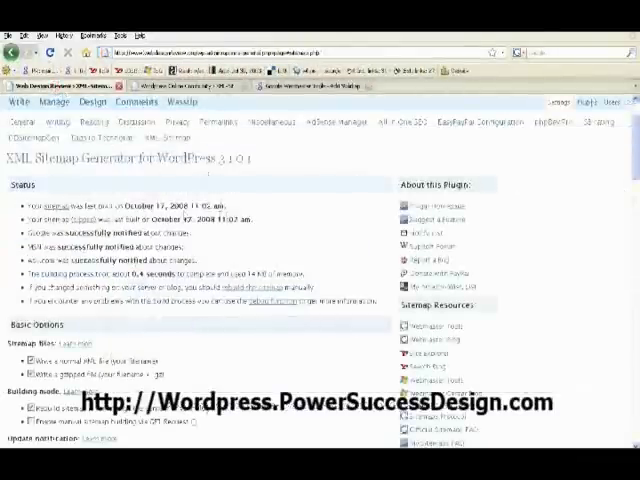
scroll(down, 3)
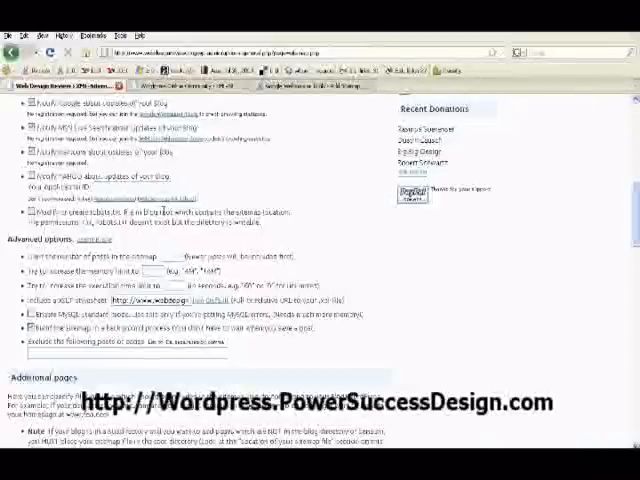
scroll(down, 3)
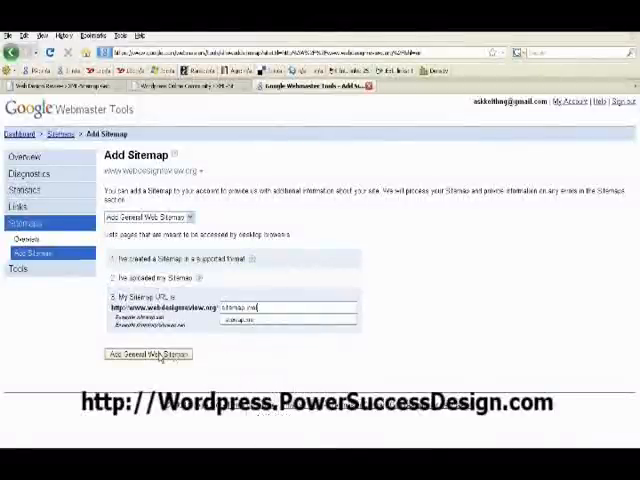
Add sitemap.xml as a General Web Sitemap
click(147, 353)
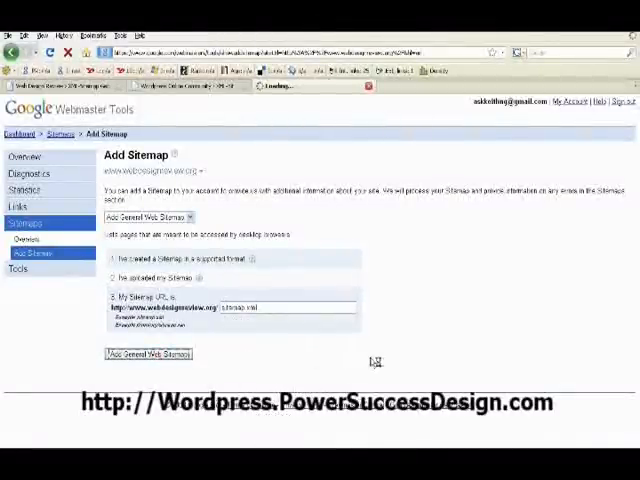
click(148, 353)
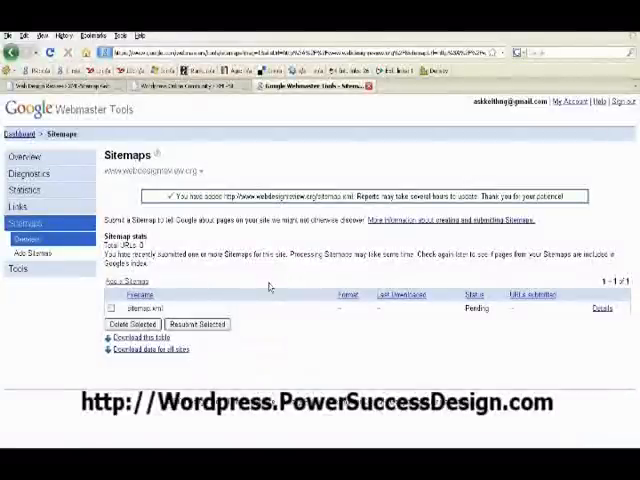